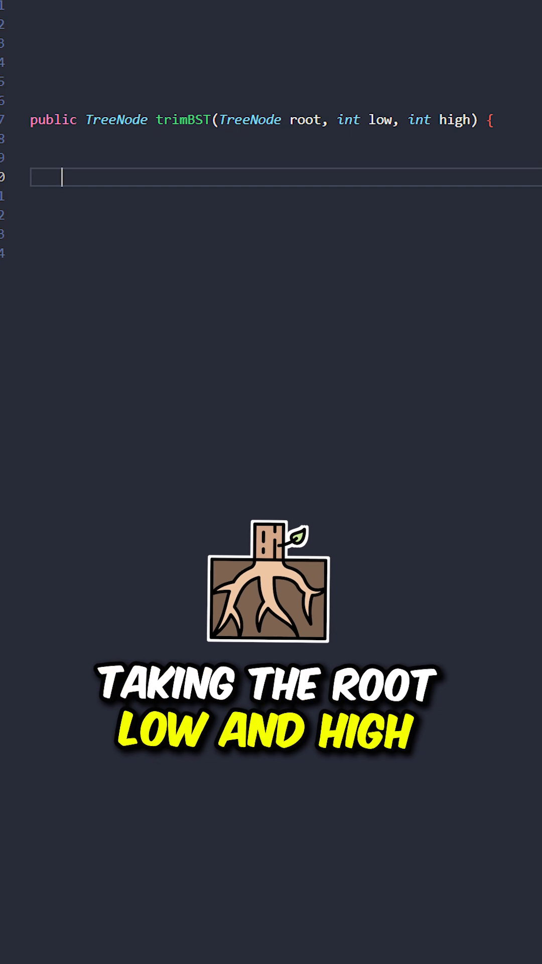
pyautogui.write('if (root == null) return root;')
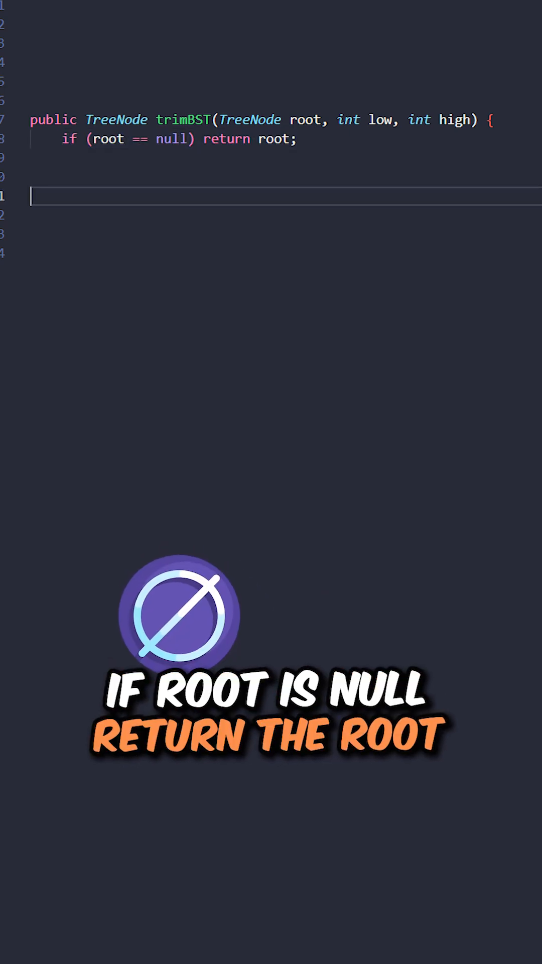
pyautogui.write('if (root.val > high) return trimBST(root.left, low, high);')
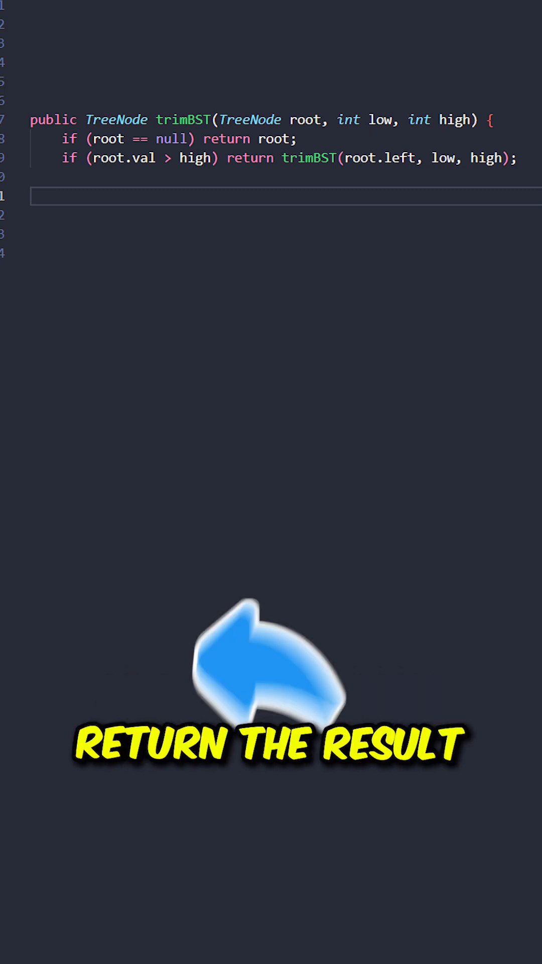
pyautogui.write('if (root.val < low) return trimBST(root.right, low, high);')
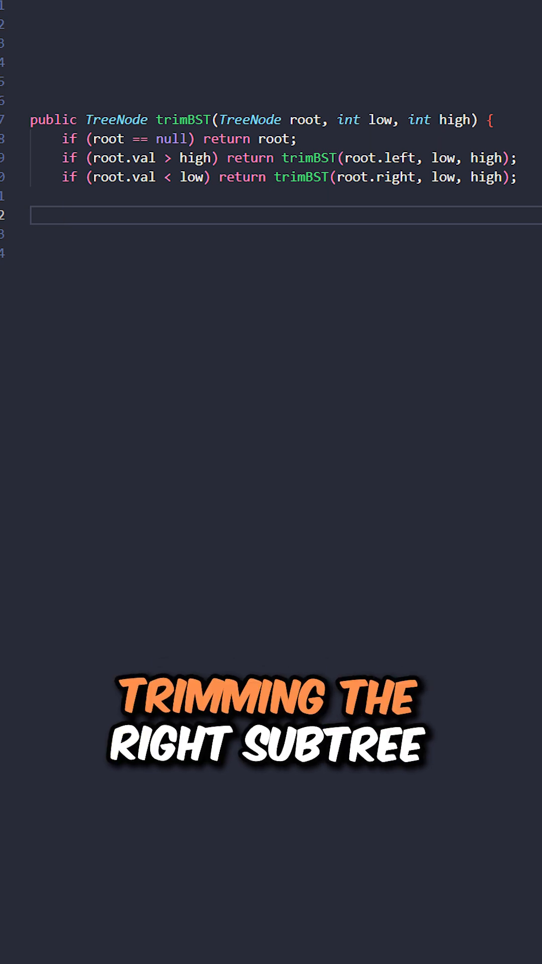
pyautogui.write('root.left = trimBST(root.left, low, high);')
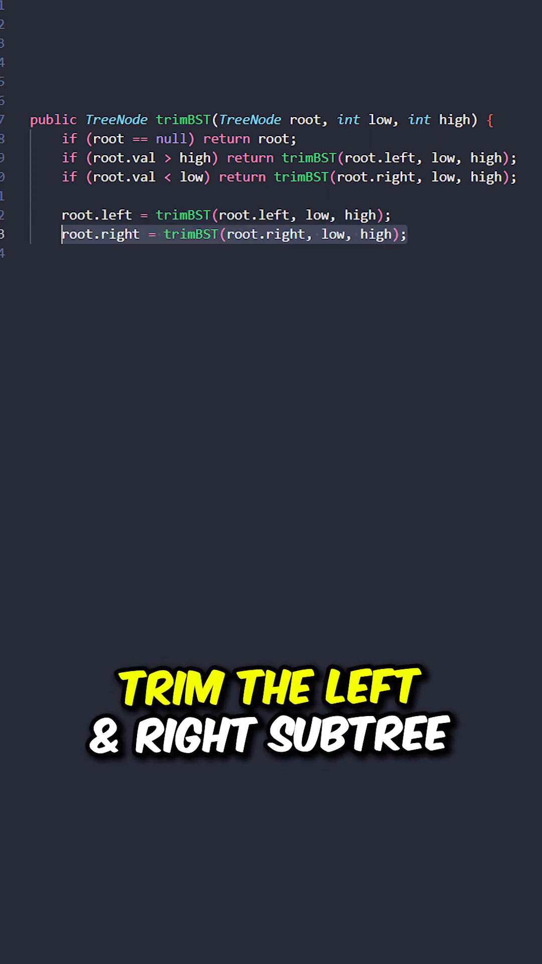
pyautogui.write('return root;')
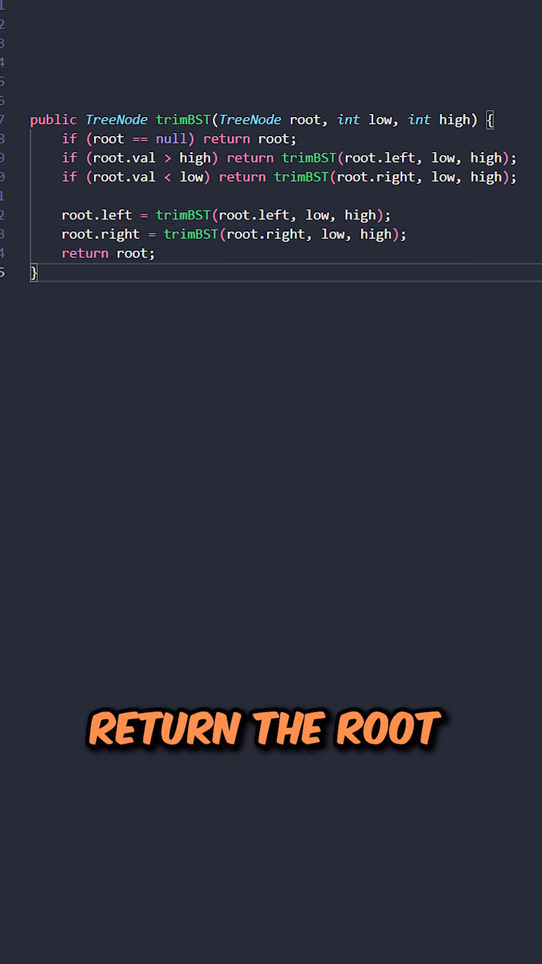